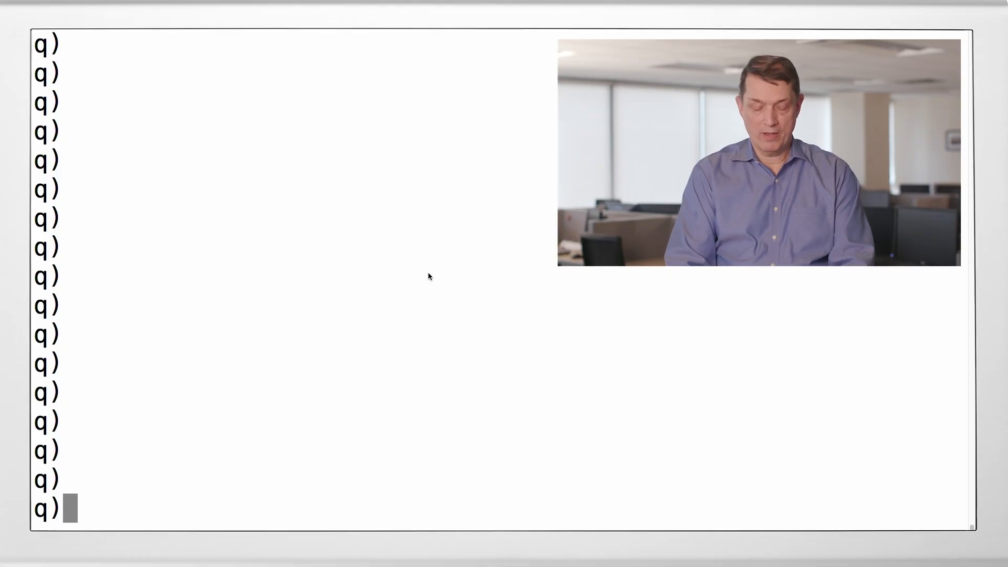
Echo the characters "a", "j", "b" and count the string "jab", returning 3.
text("a")
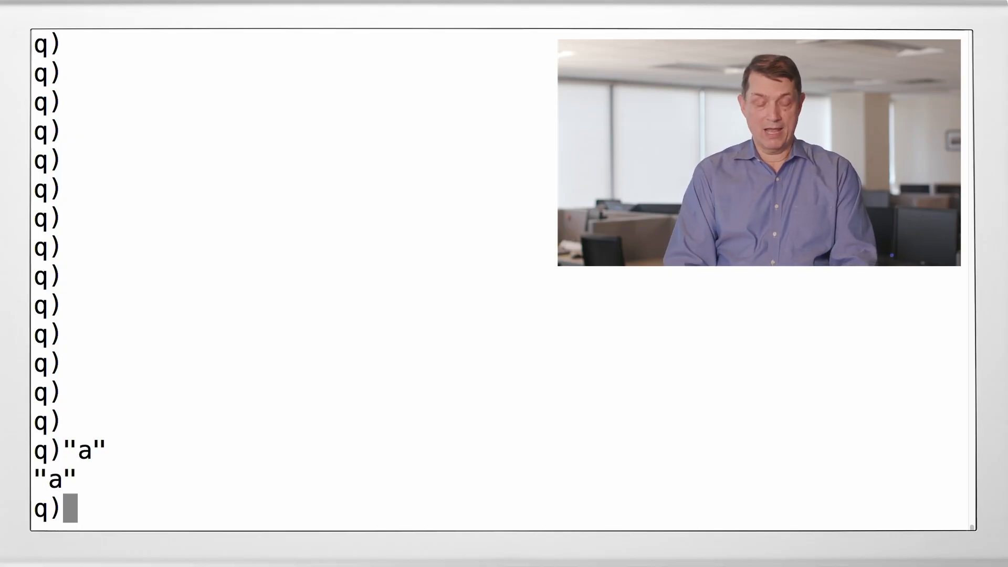
text("j)
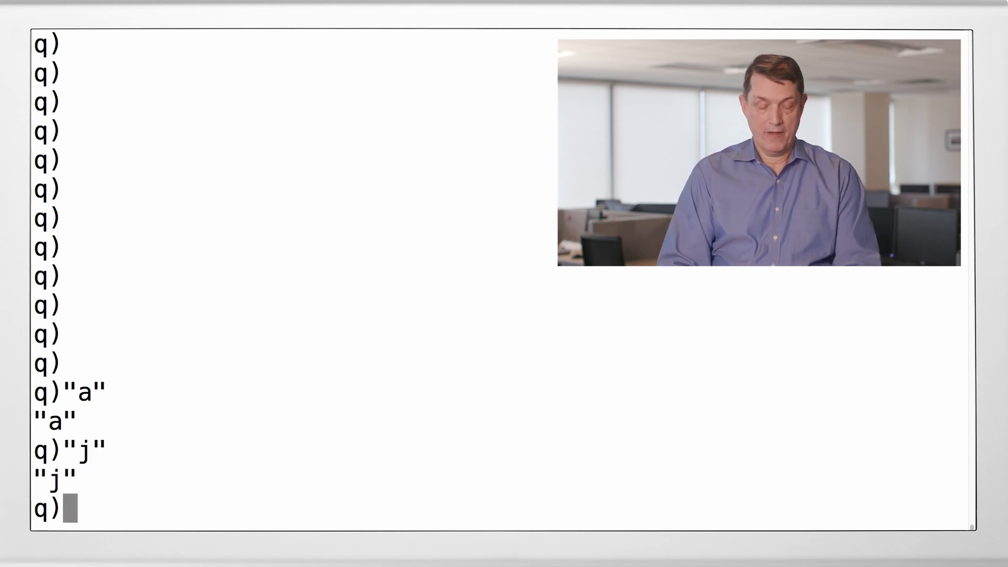
text("b)
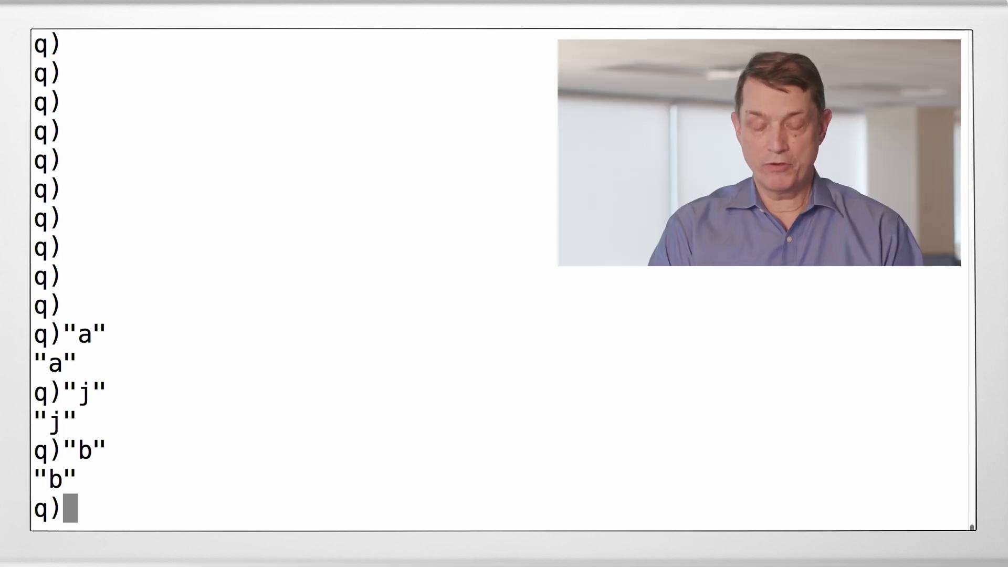
text(")
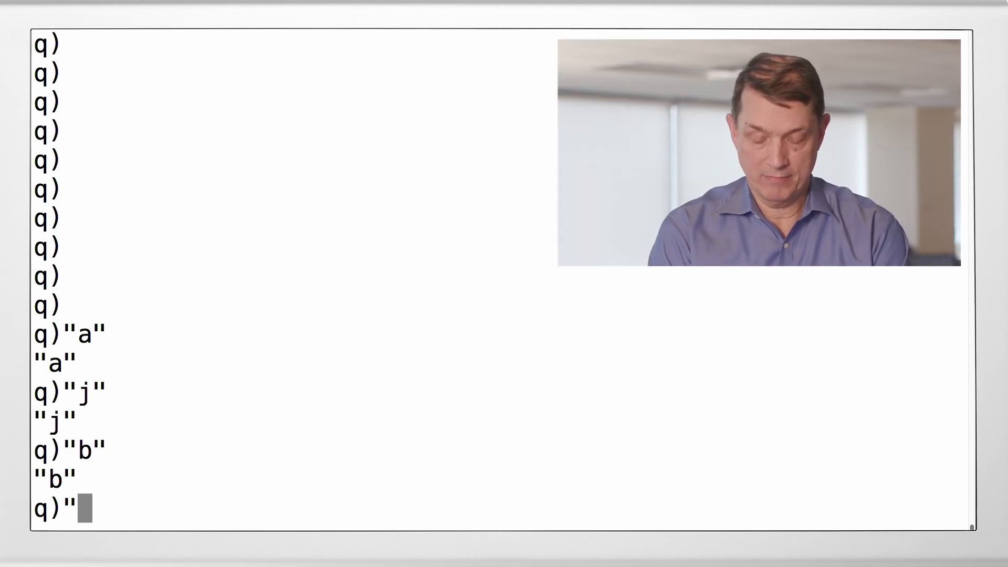
text(jab)
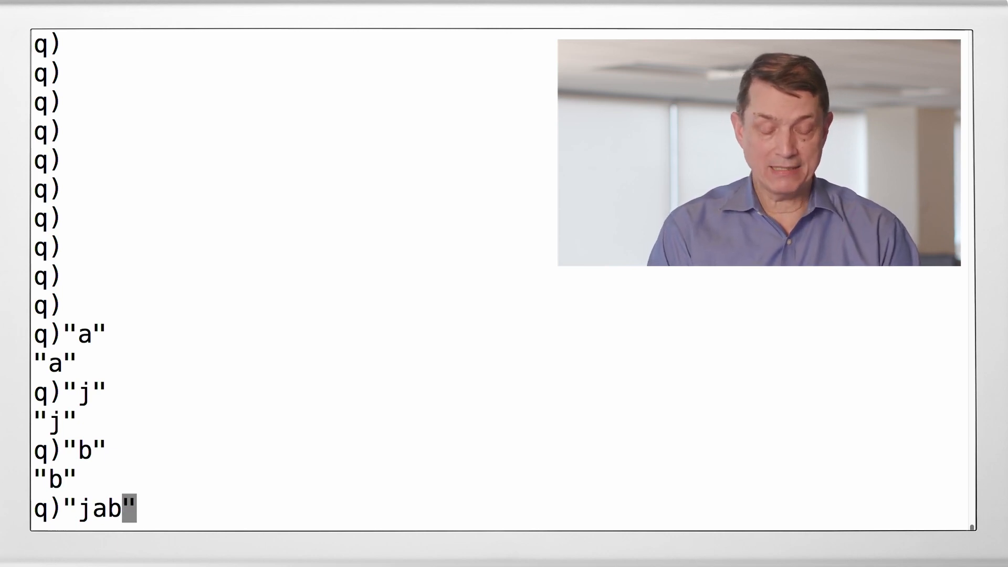
text(count)
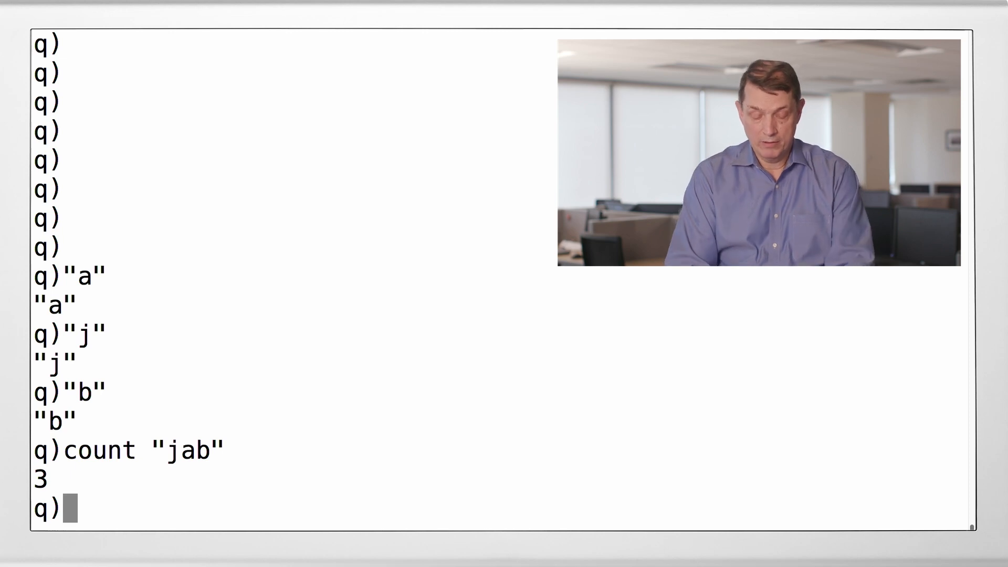
Evaluate count `jab, showing the symbol counts as 1.
text(count)
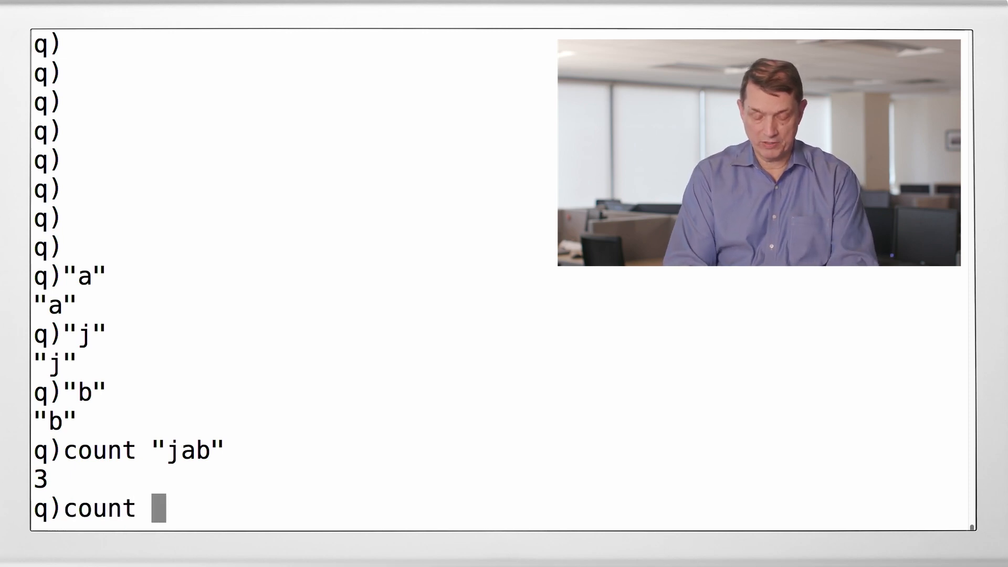
text(`jab)
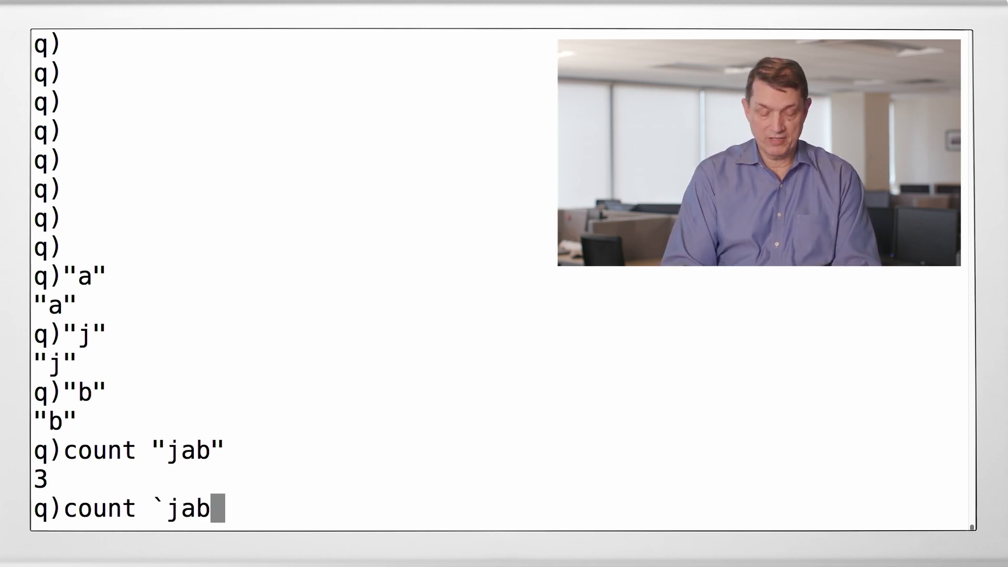
key(enter)
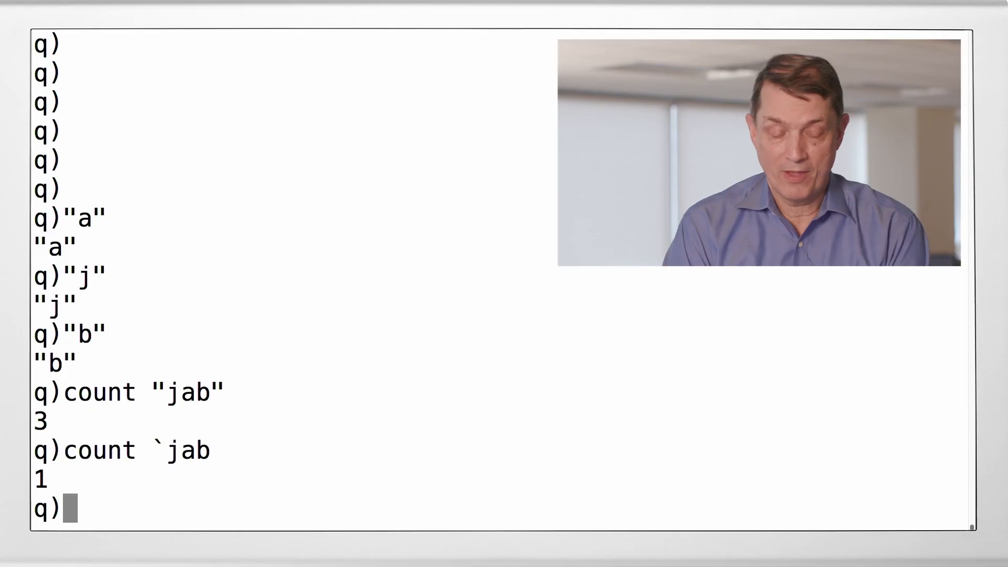
Enter the list ("So long"; "and thanks"; "for all the fish") at the prompt without evaluating it.
text(()
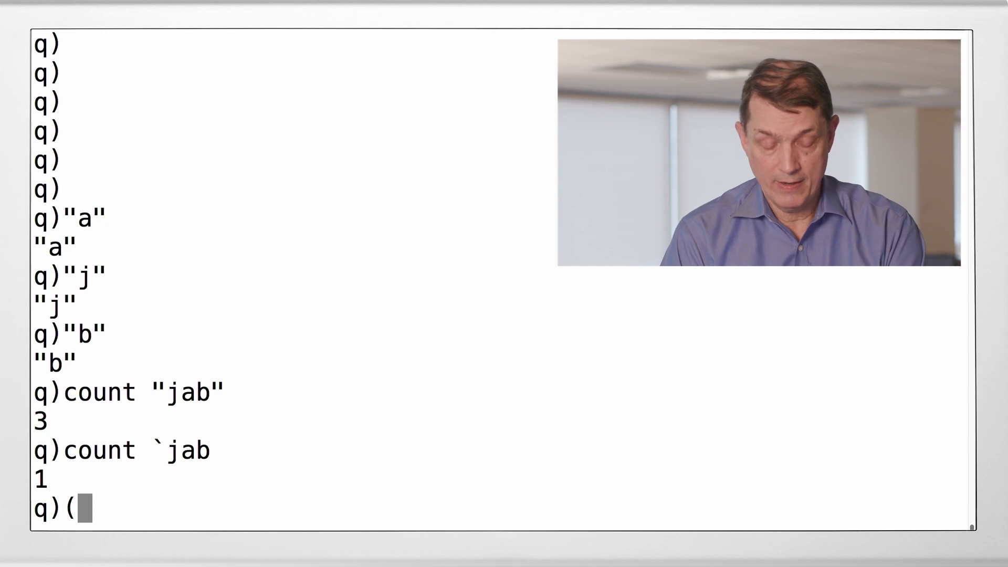
text(")
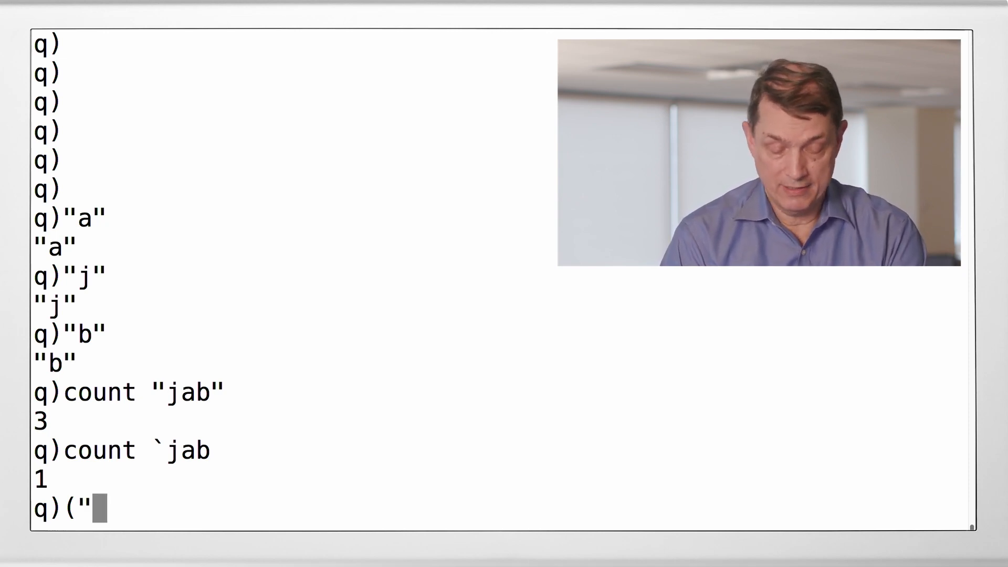
text(So long)
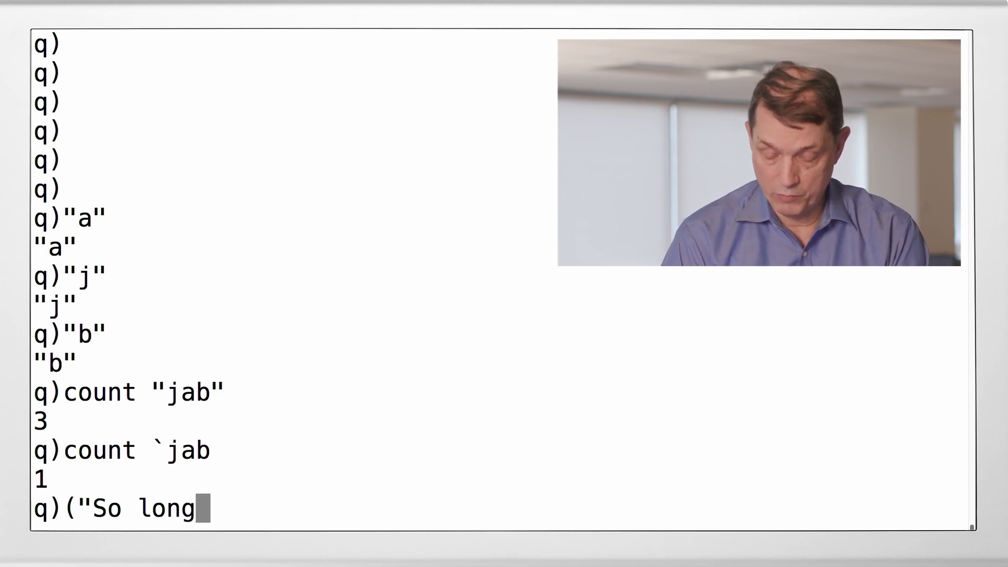
text(";)
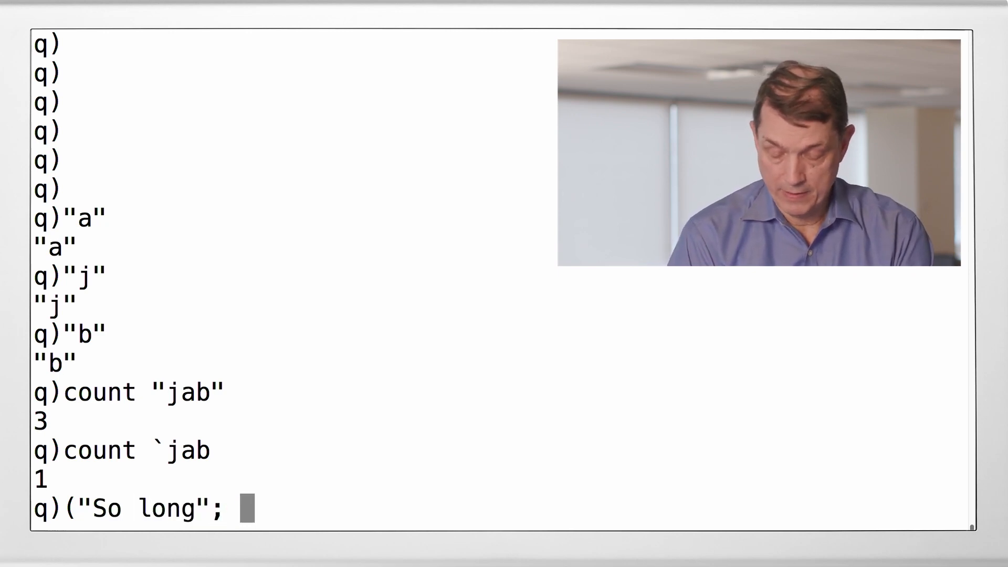
text("a)
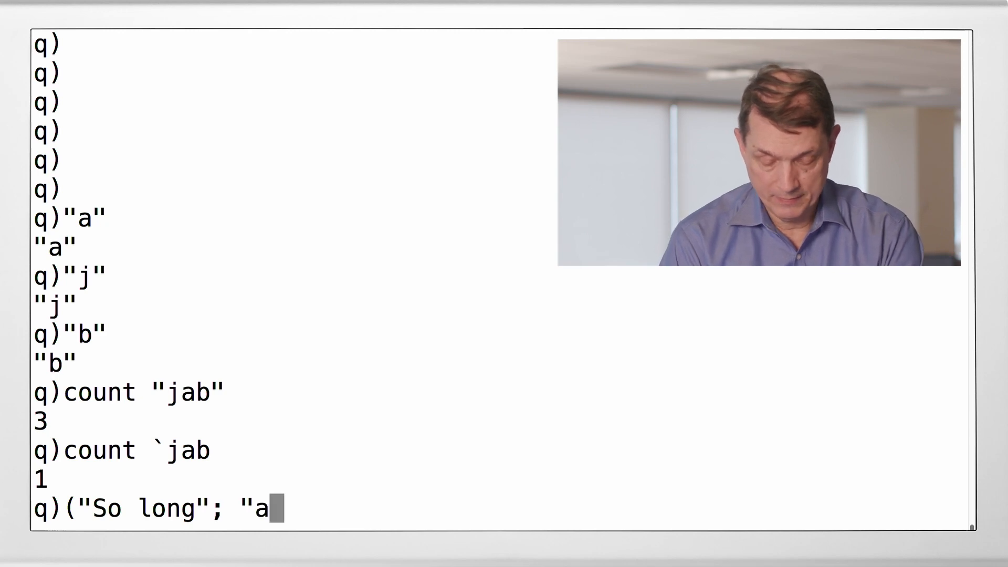
text(nd thanks)
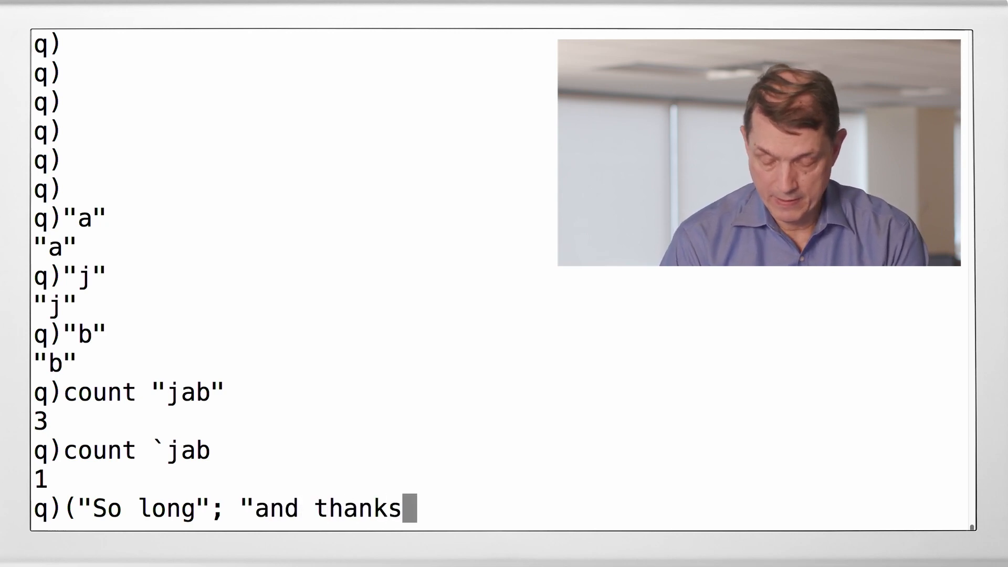
text("; ")
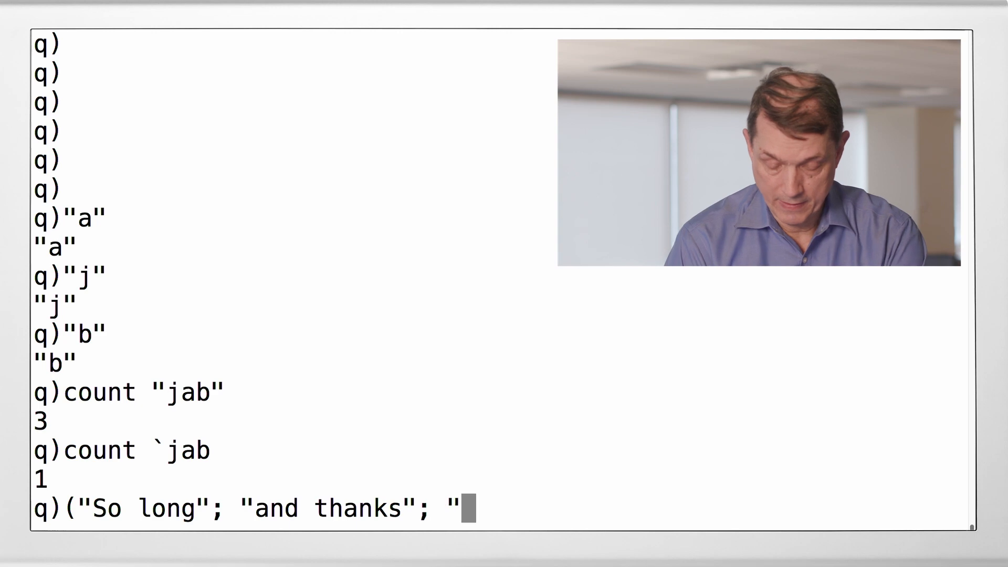
text(f)
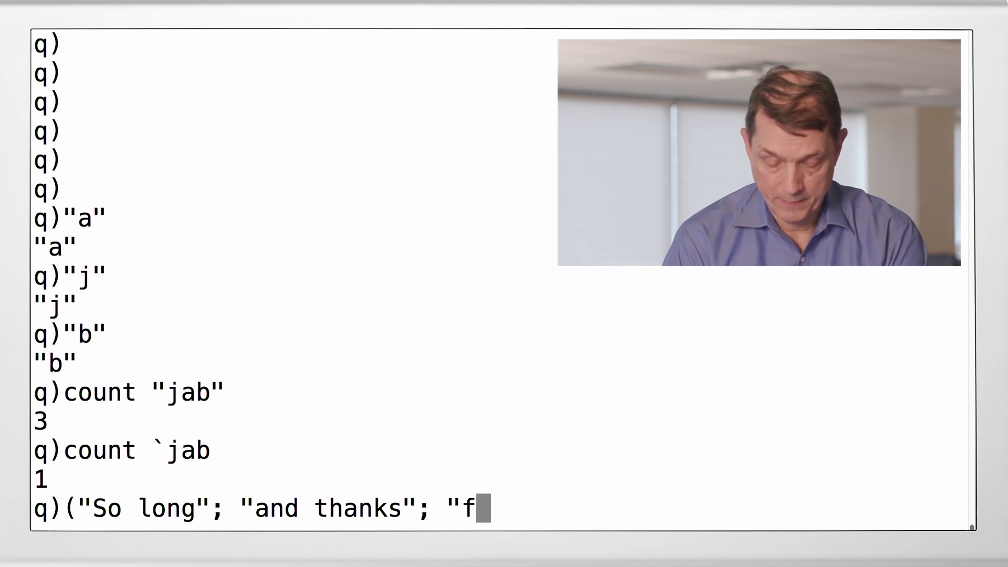
text(or all the)
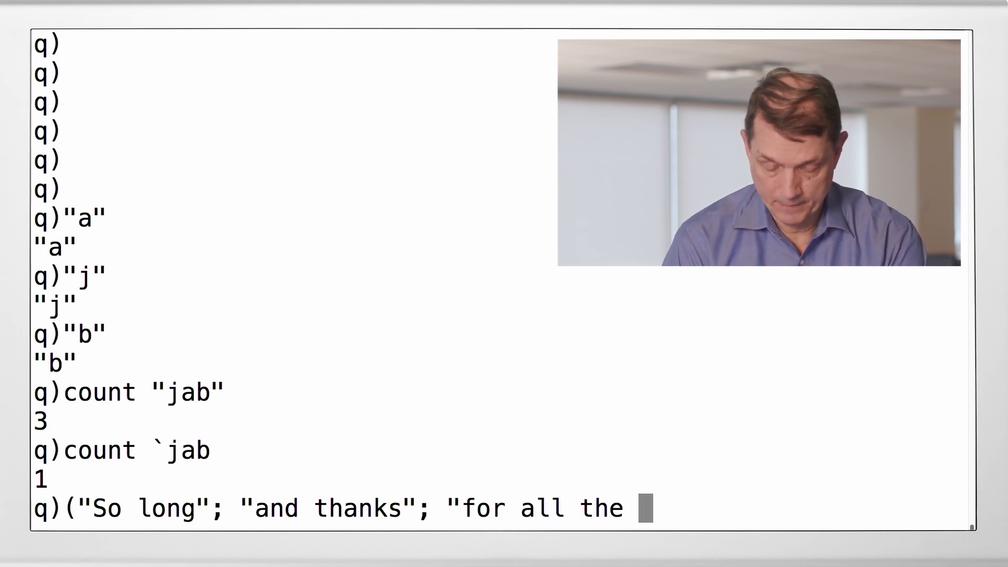
text(fish))
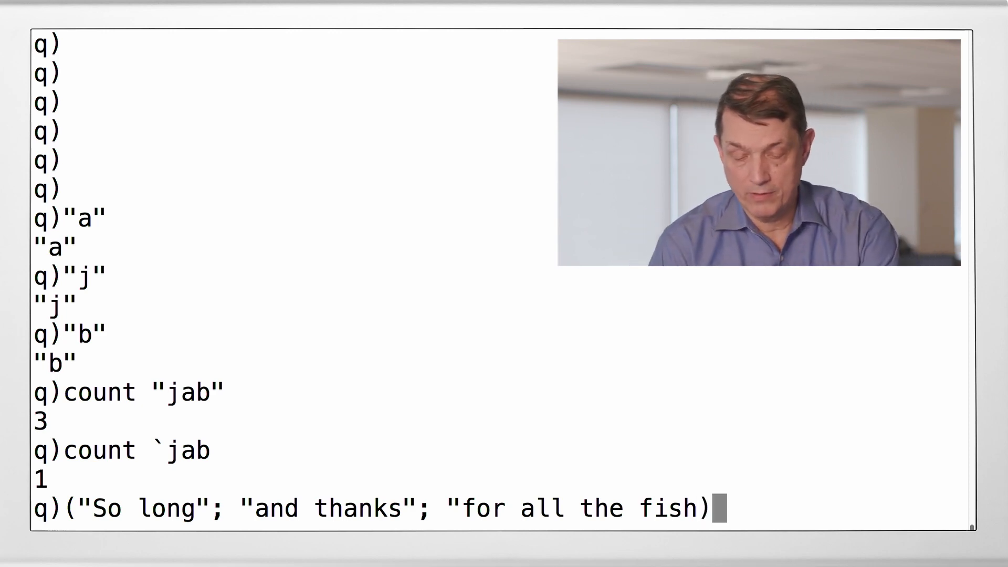
text("))
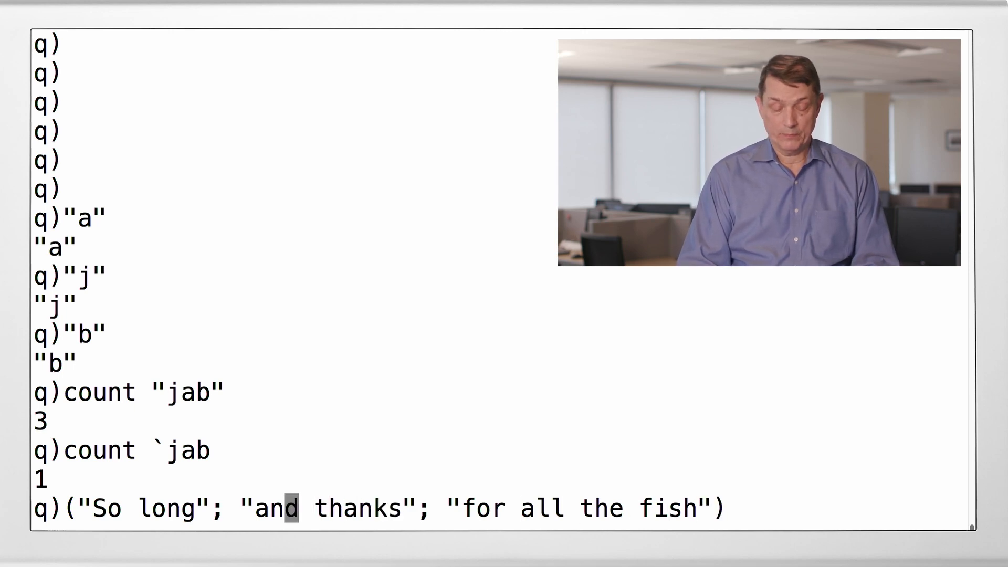
Prefix the three-string list with count so it evaluates to 3.
text(count)
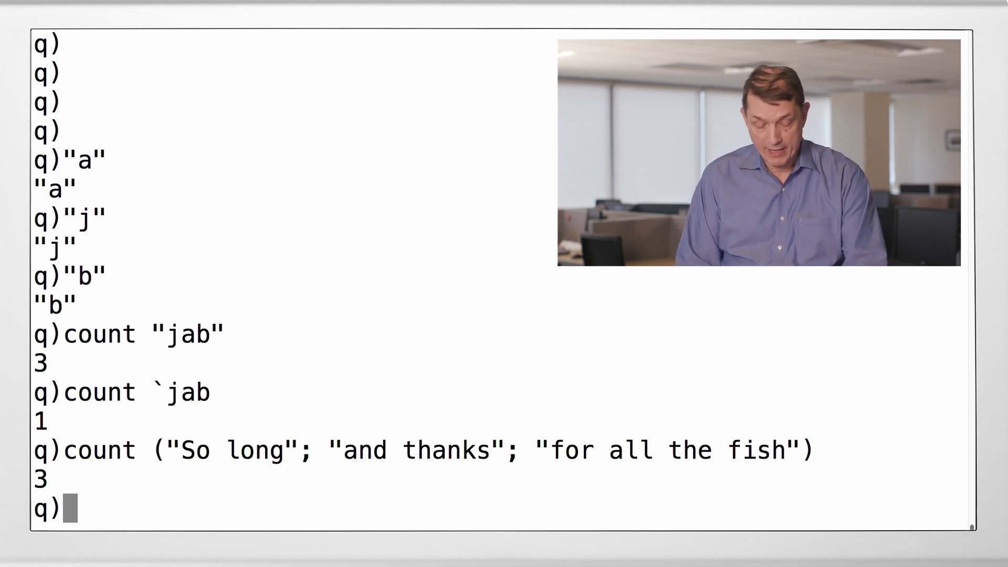
Start a write command with the file handle `:/data/solong.txt followed by 0:.
text(`)
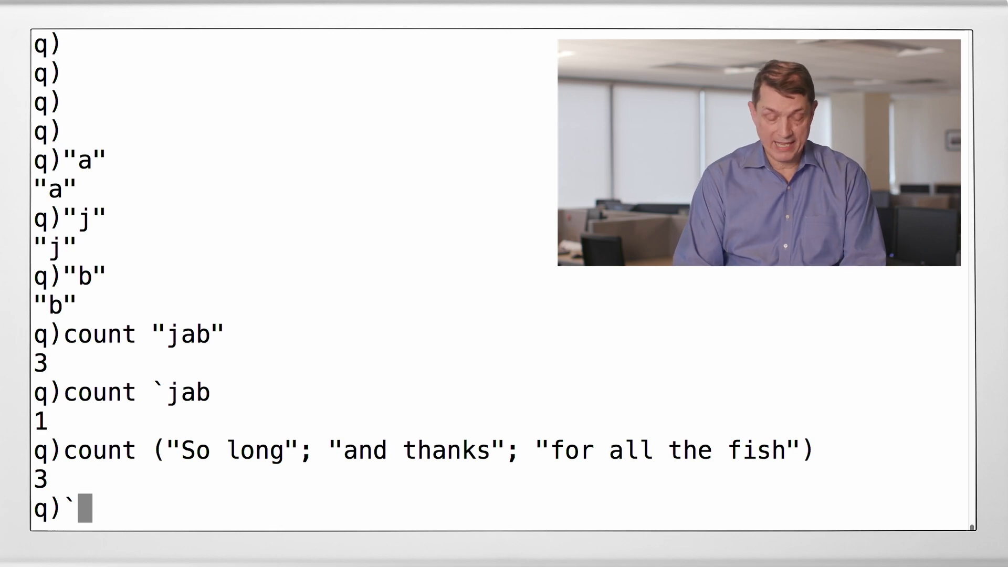
text(:)
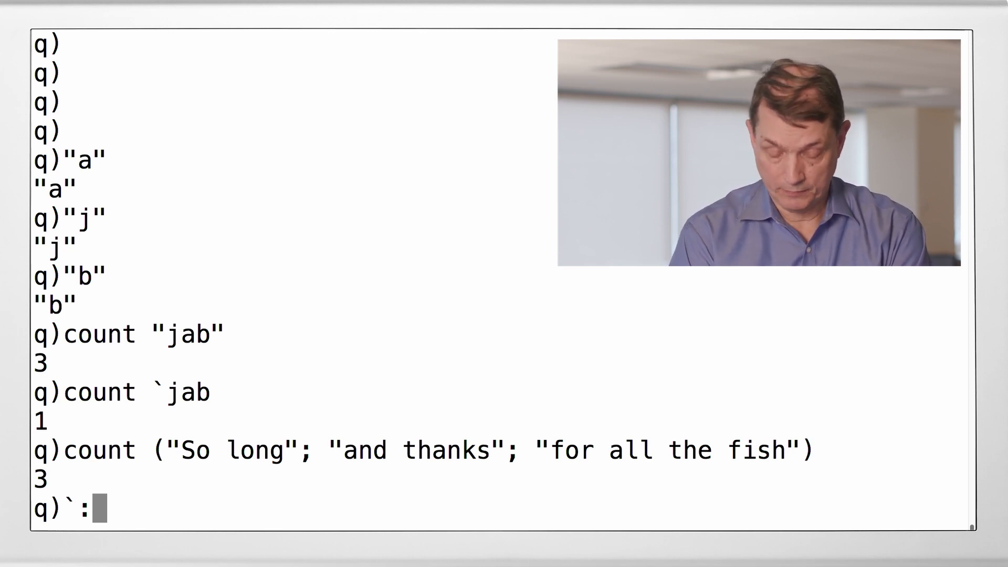
text(data)
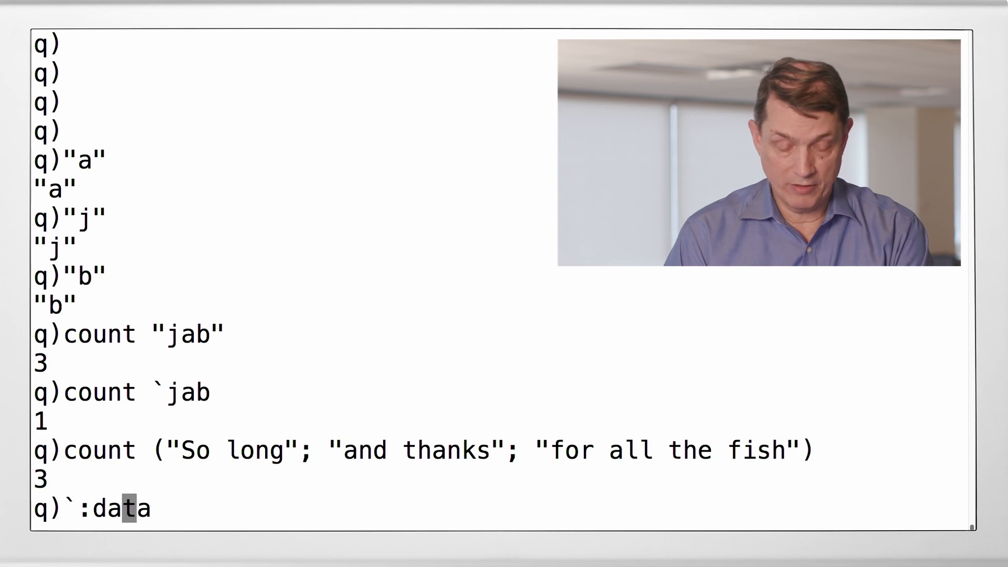
text(/)
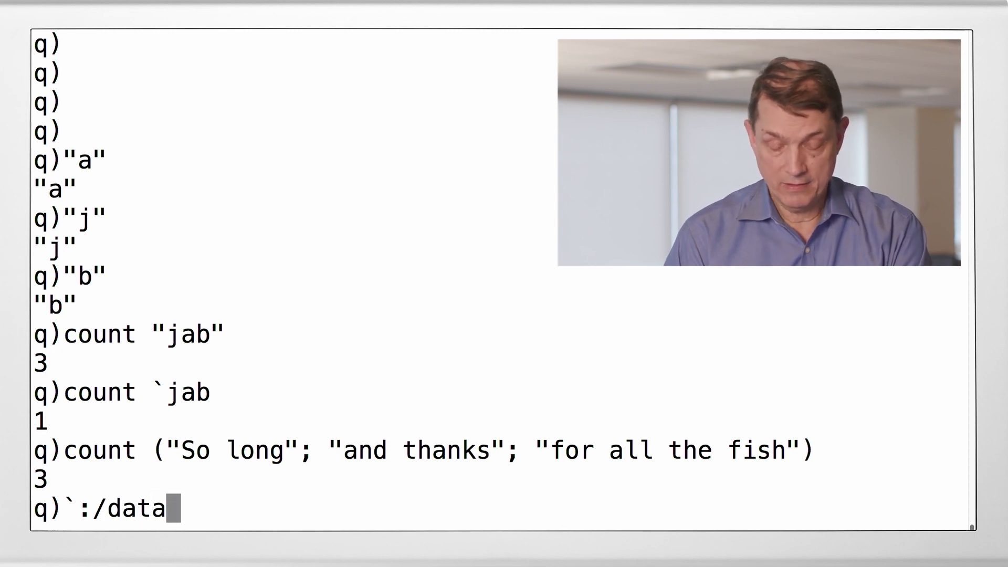
text(/)
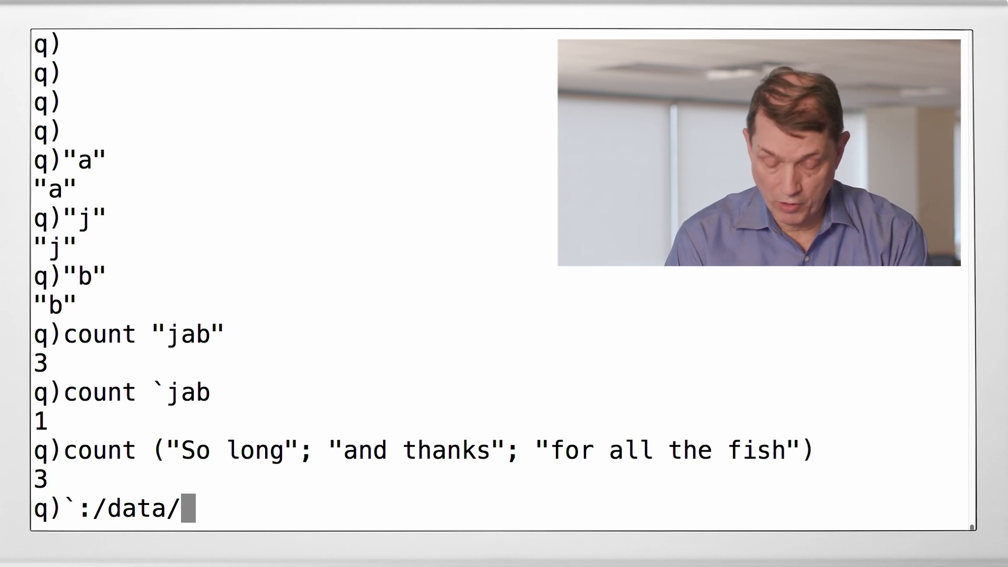
text(solong)
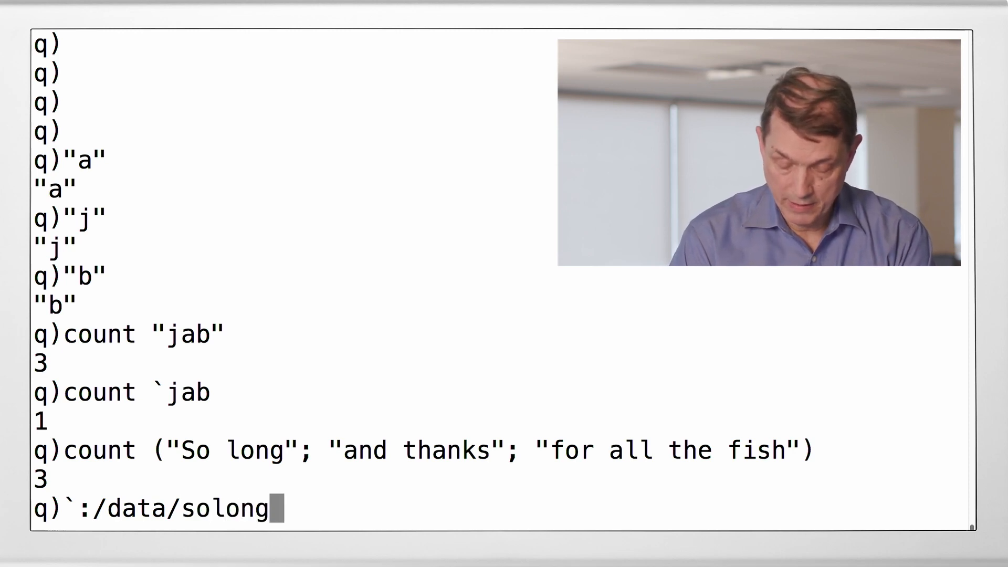
text(.tx)
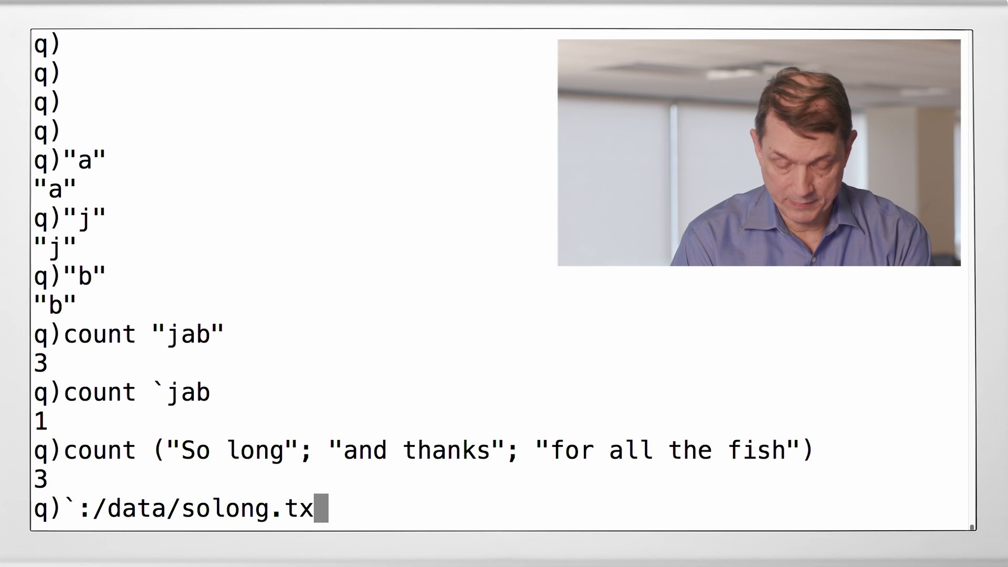
text(t)
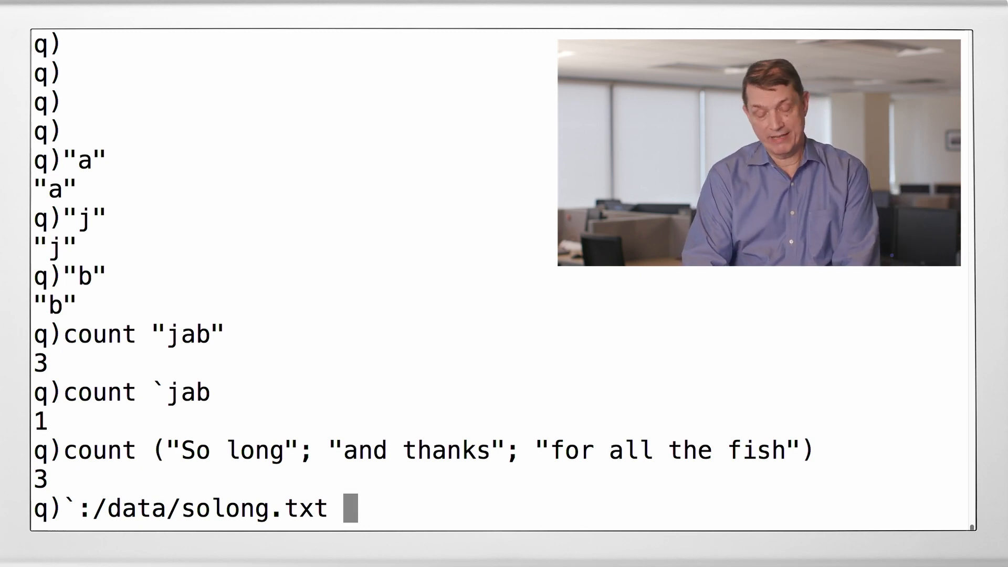
text(0:)
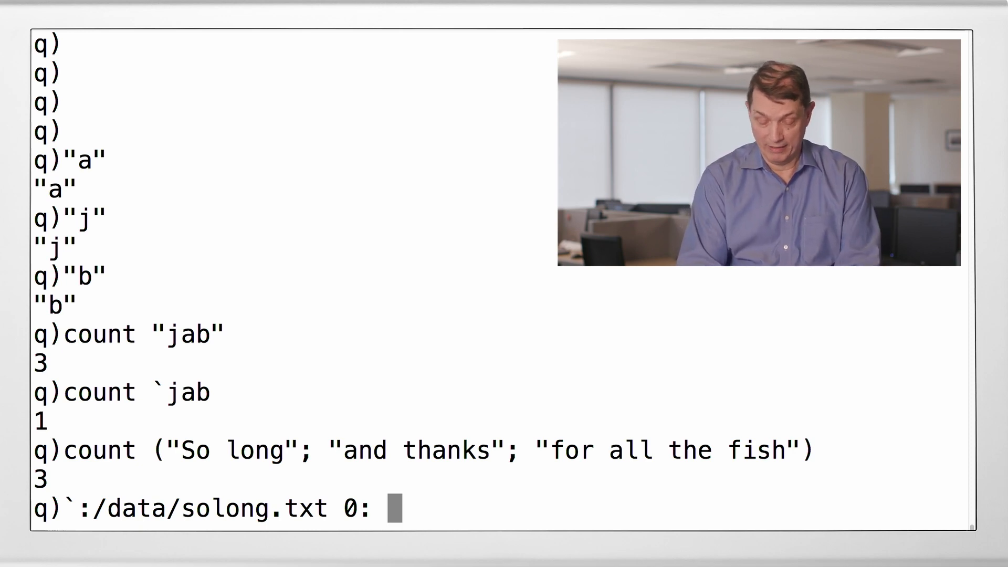
Complete the write with ("So long"; "and thanks"; "for all the dish") after 0:.
text(()
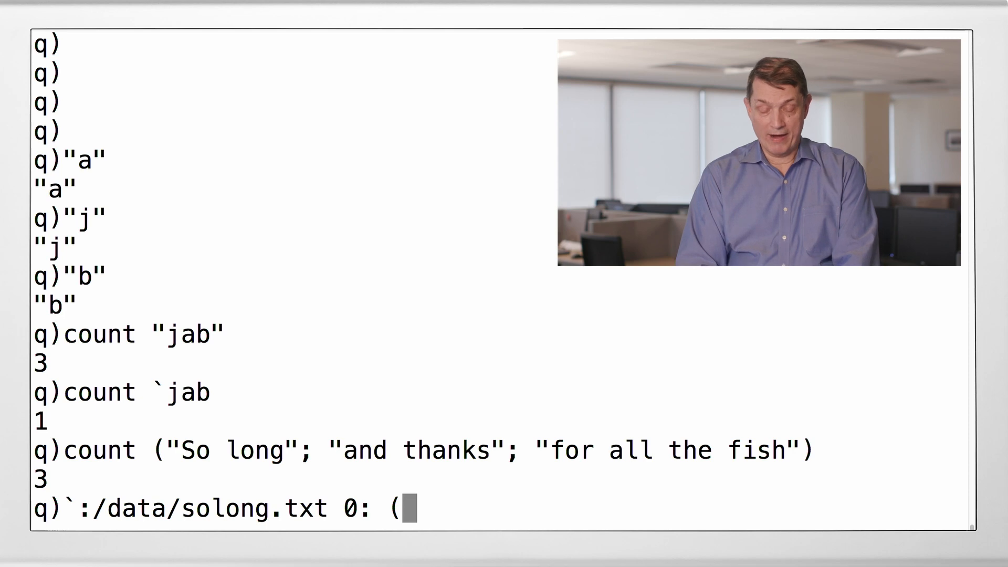
text(")
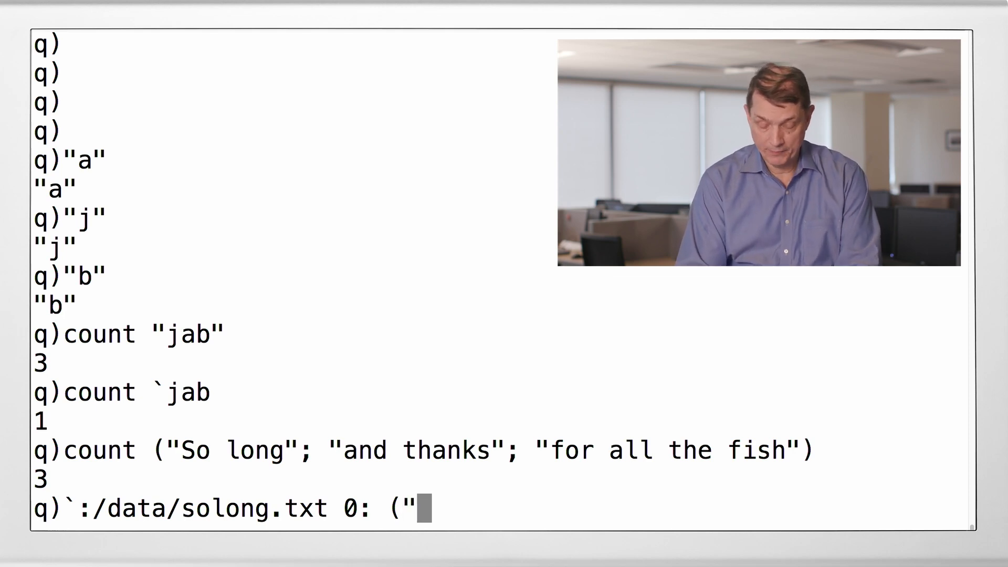
text(so)
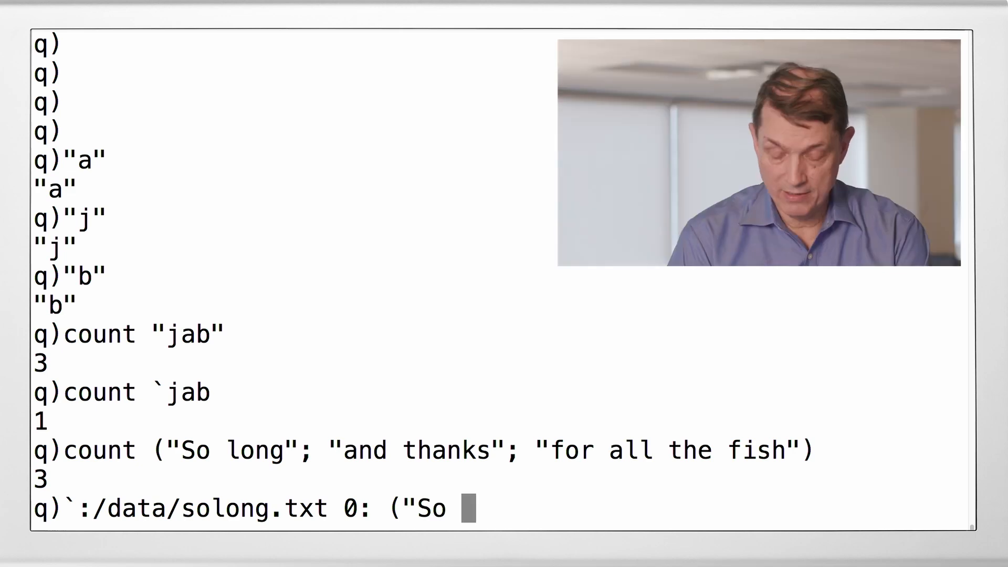
text(long")
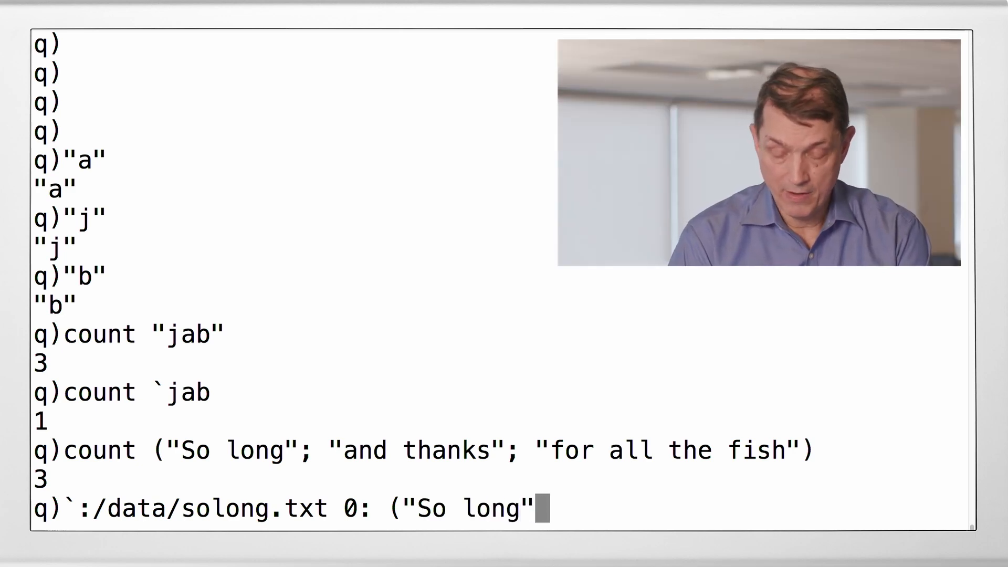
text(; ")
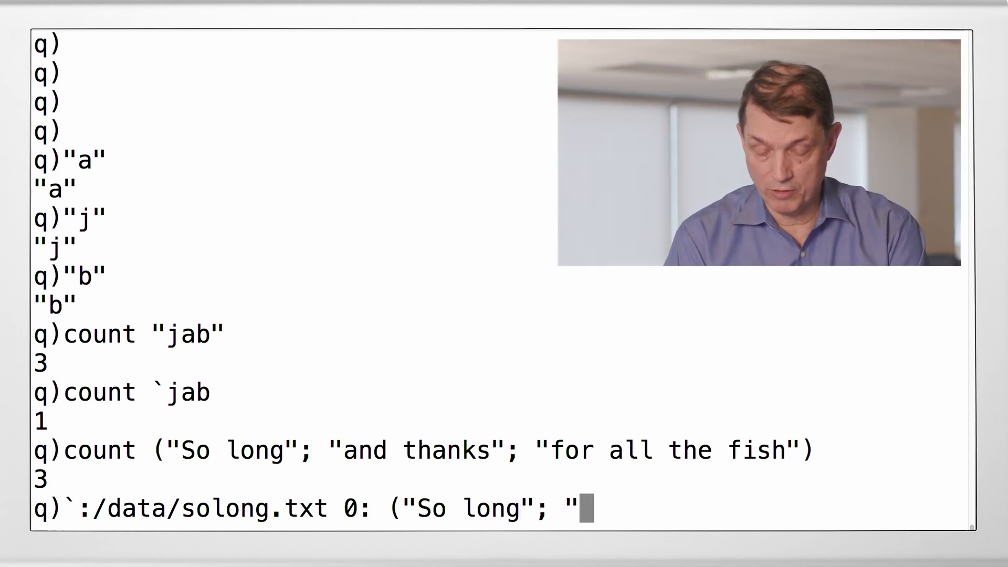
text(and thanks)
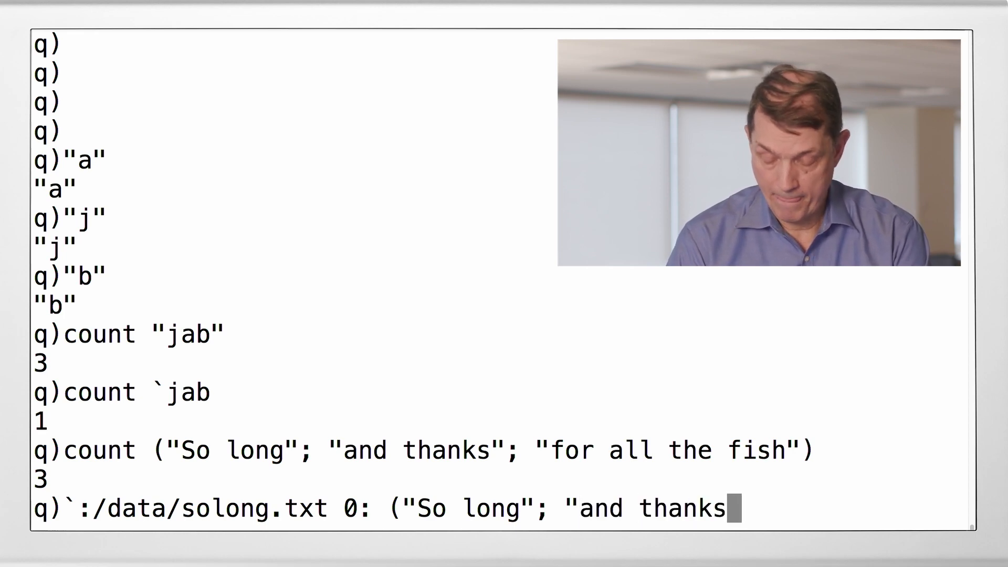
text("; "for all the)
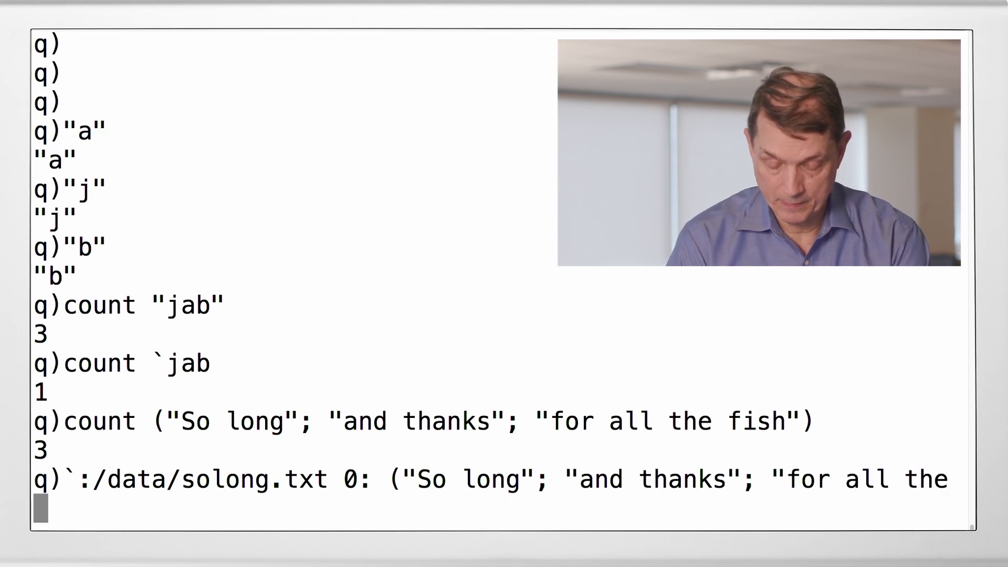
text(dish")
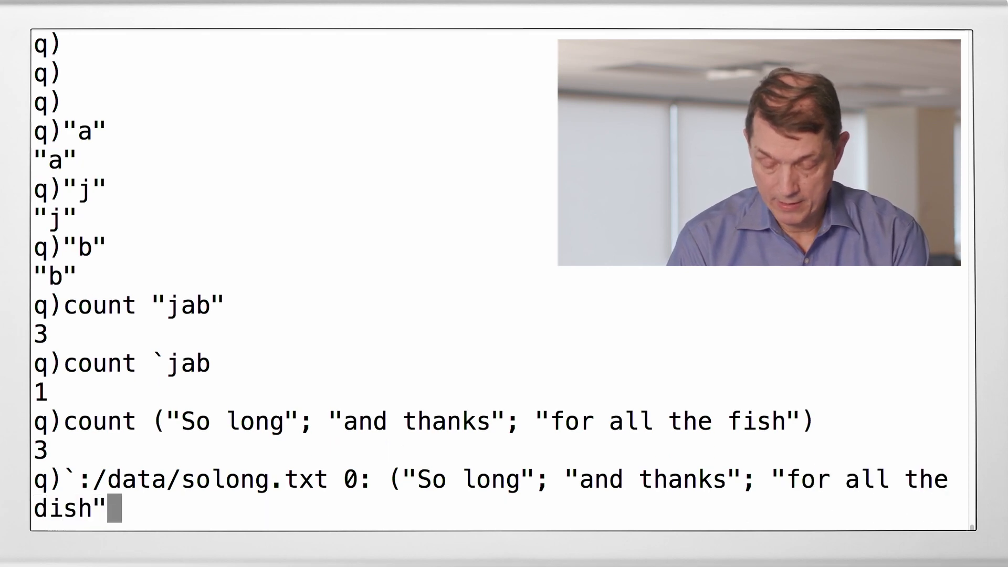
text())
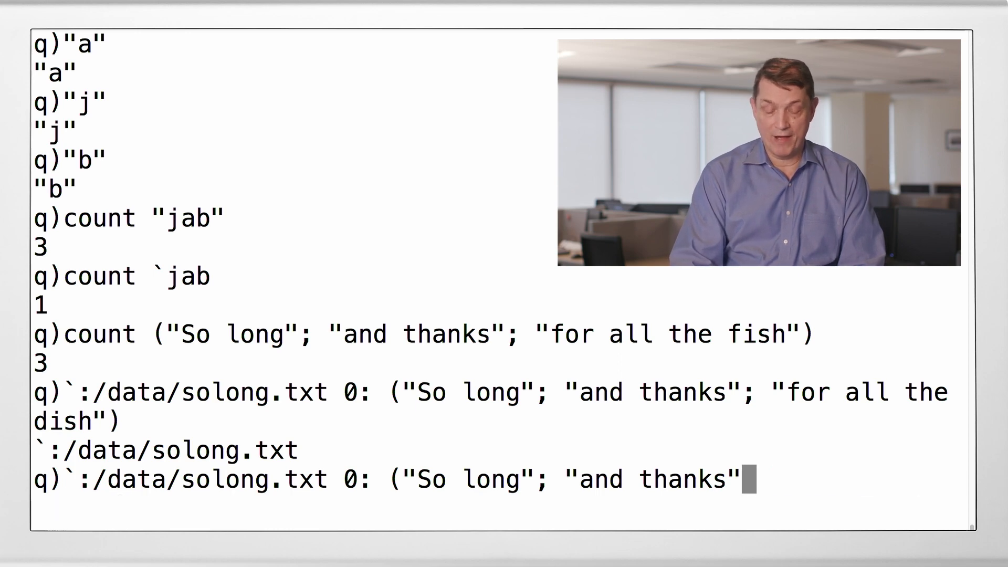
Rework the recalled line into read0 `:/data/solong.txt to read the three lines back.
key(backspace)
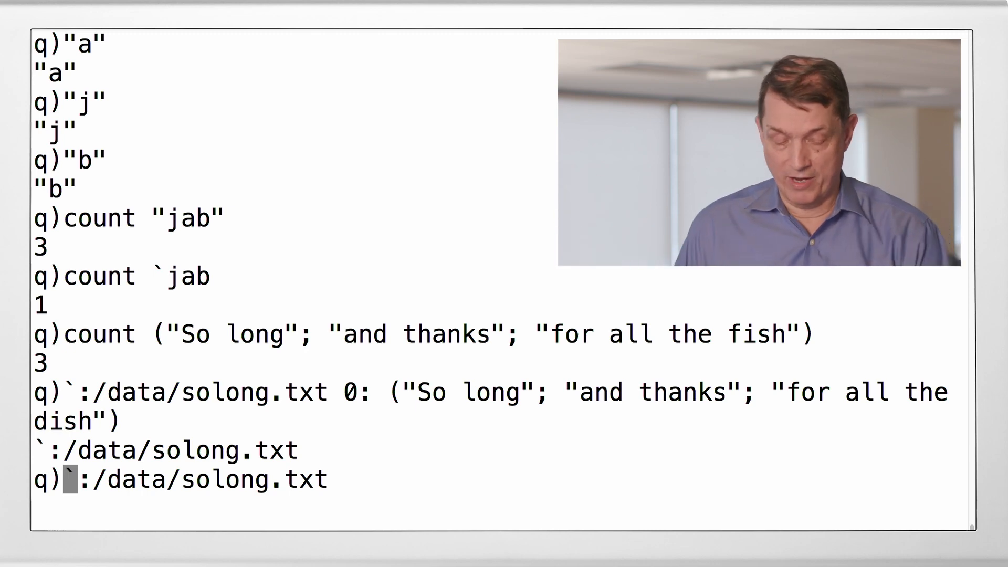
text(read)
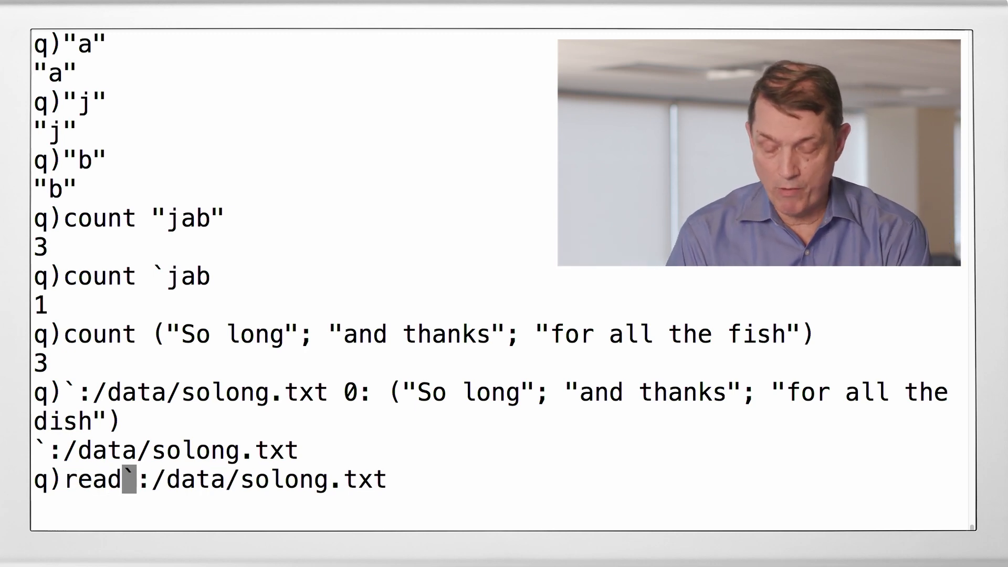
text(0)
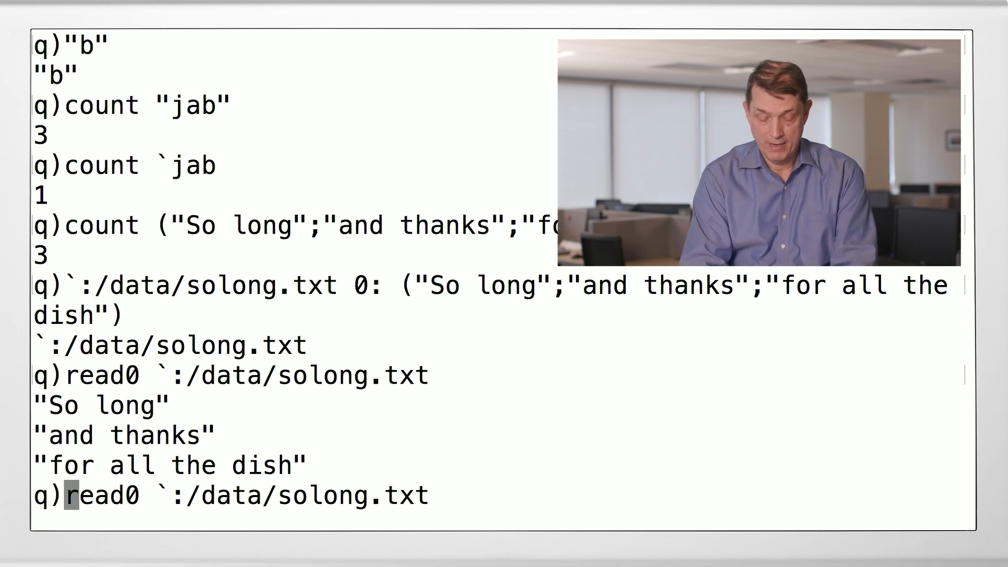
Run `:/data/answer.txt 0: txt,txt:read0 `:/data/solong.txt to save the doubled text.
text(txt)
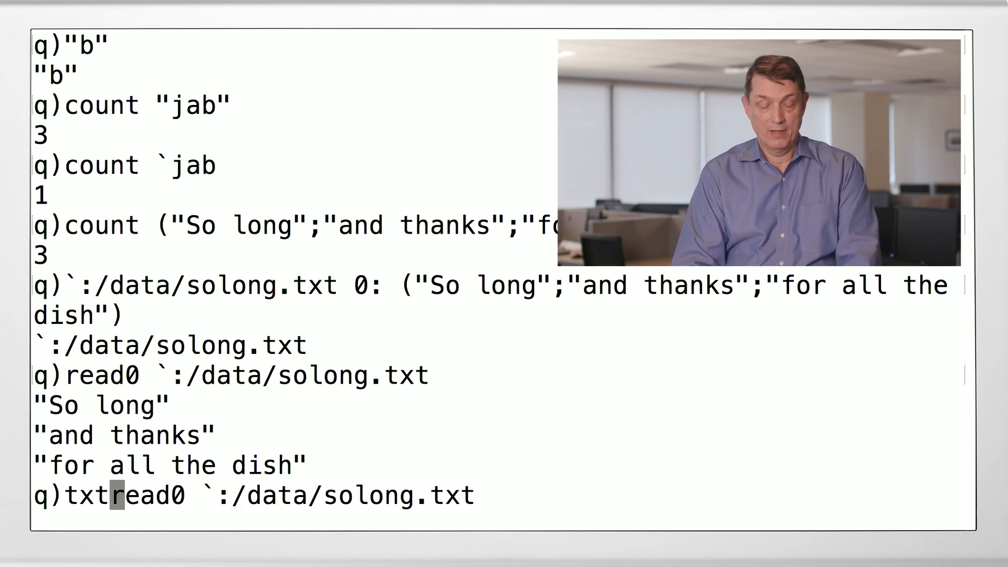
text(:)
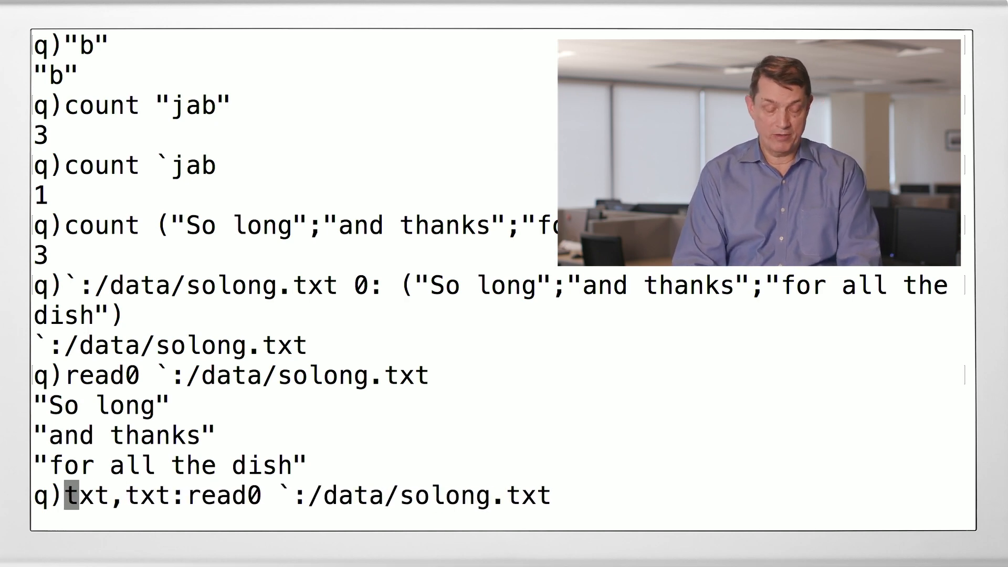
text(`:/data/answer.txt)
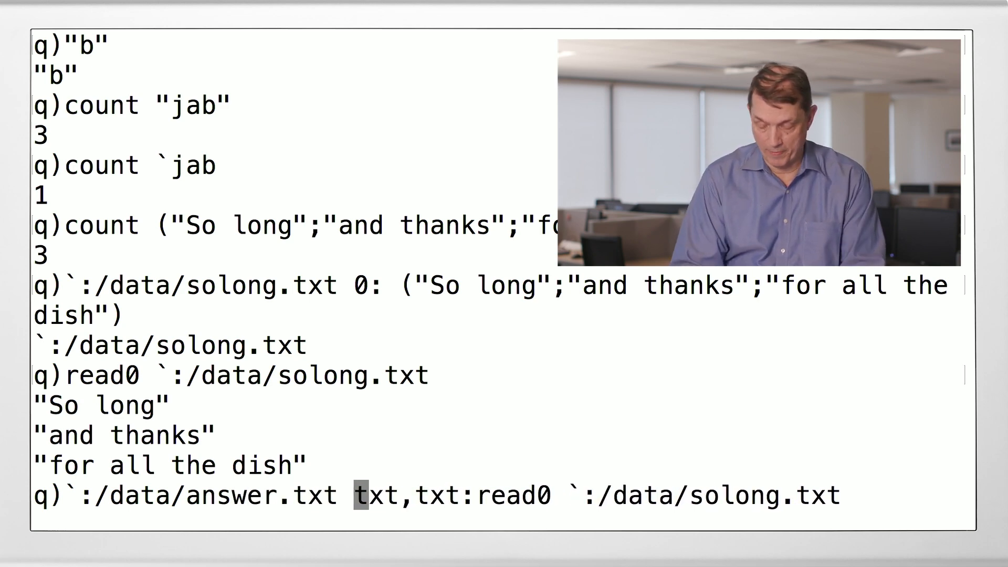
key(enter)
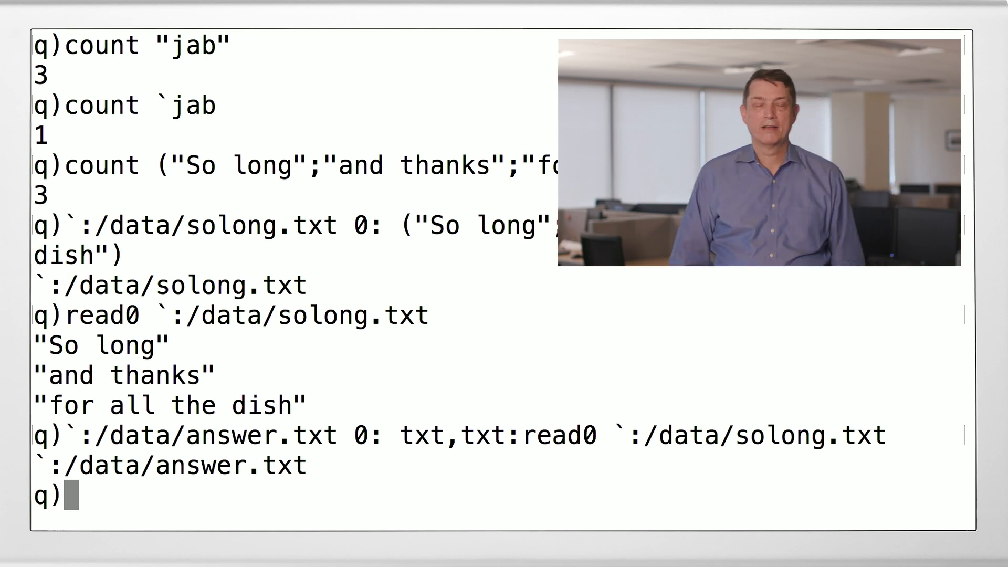
Begin typing read0 `:/data/answer.txt to read the doubled file back.
text(read0)
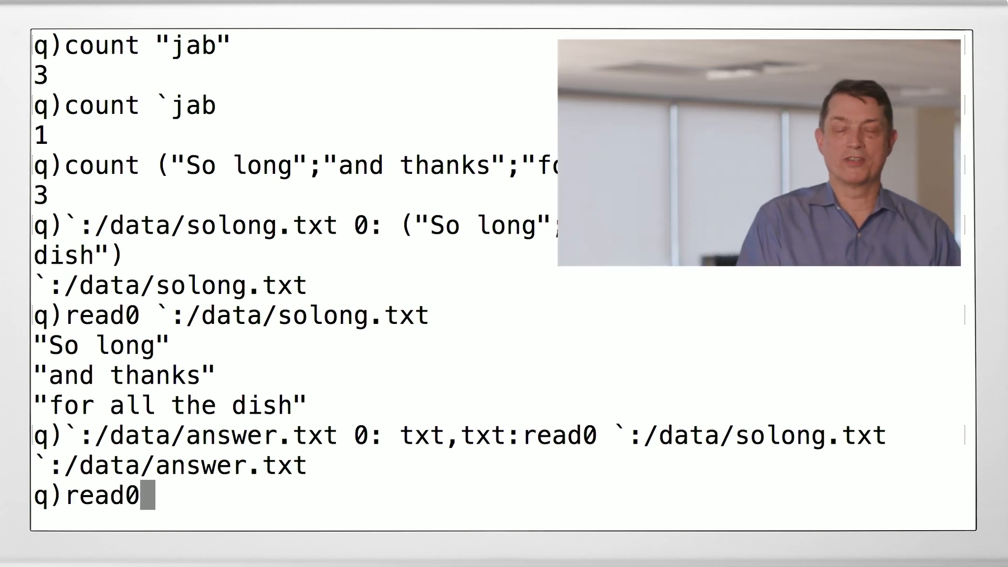
text(`:/)
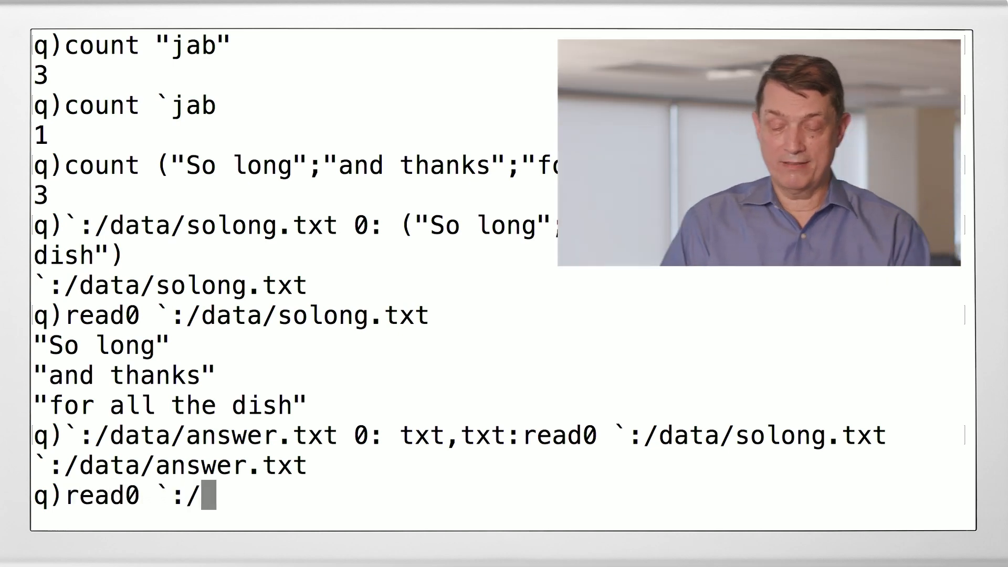
text(data/)
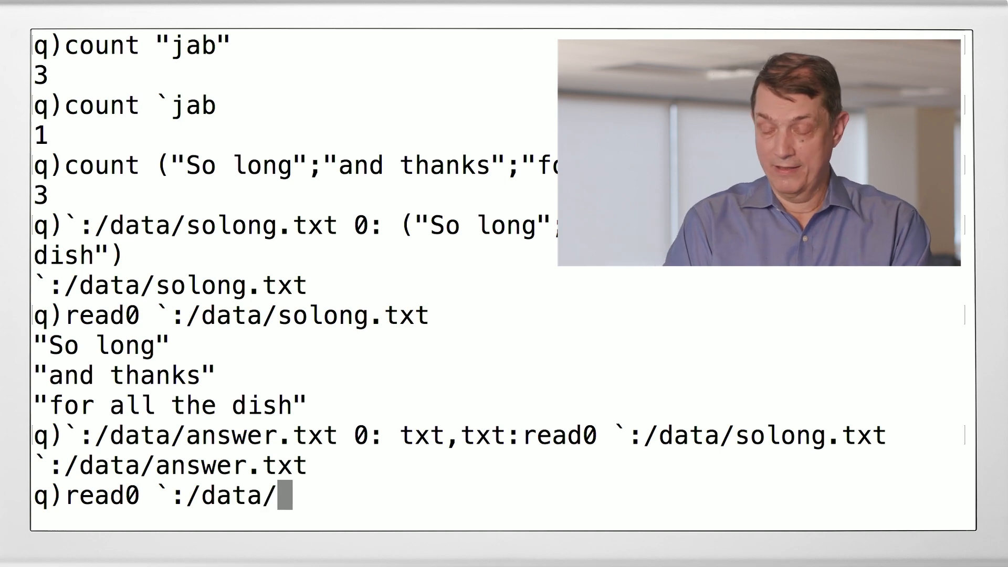
text(answer.)
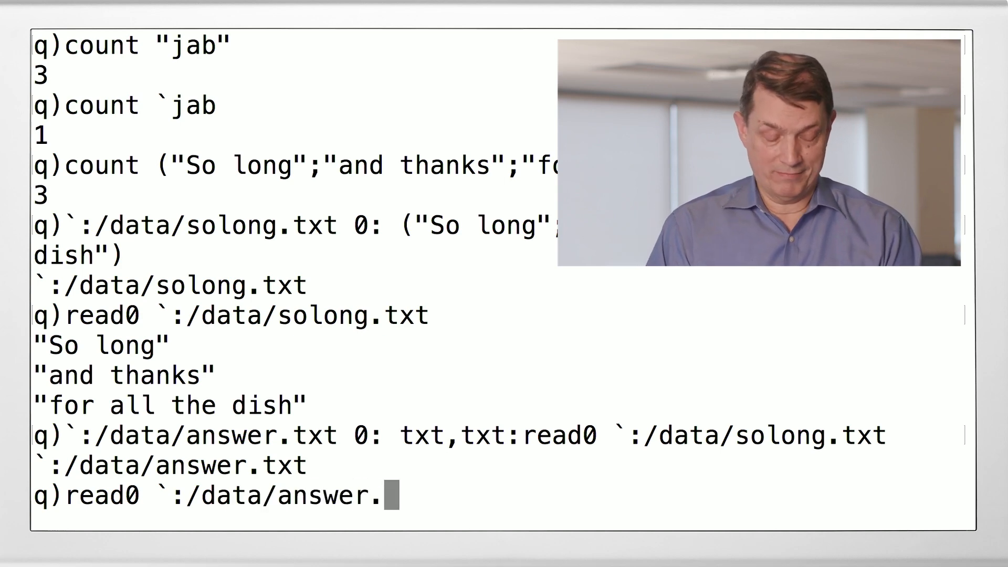